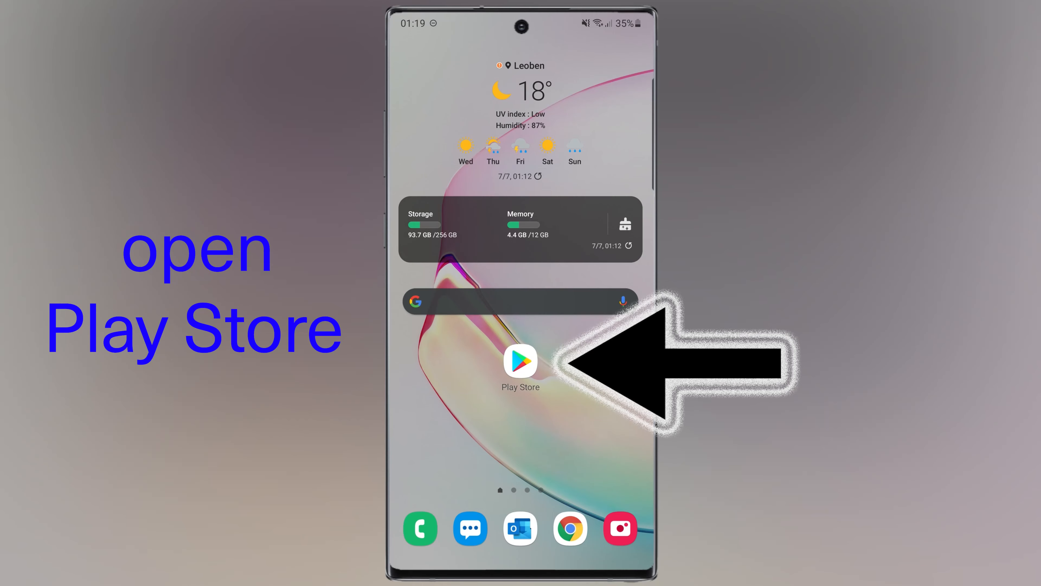
# - Install the Microsoft Lens - PDF Scanner app from the Play Store
pyautogui.click(520, 365)
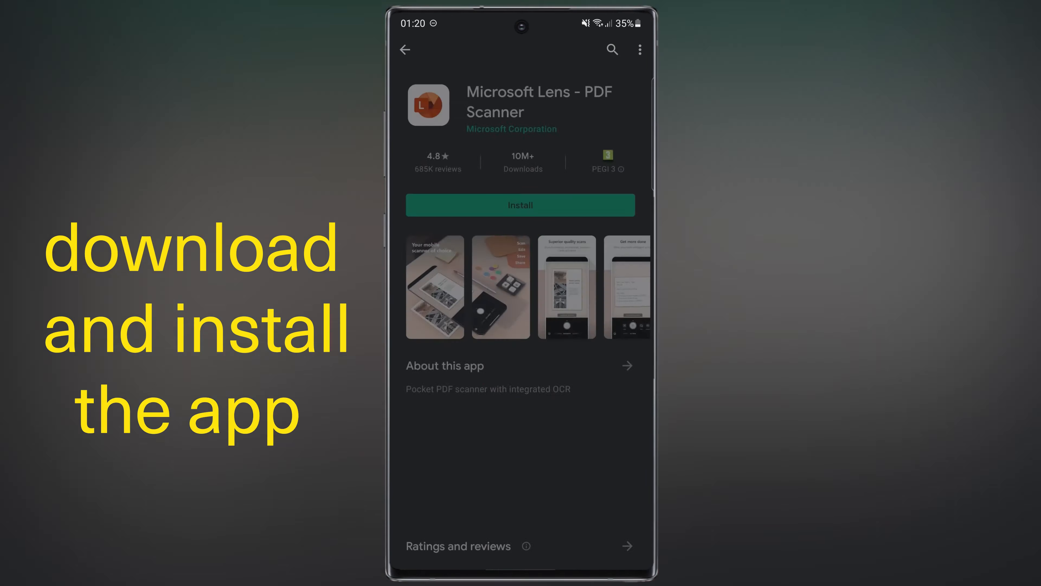
pyautogui.click(520, 204)
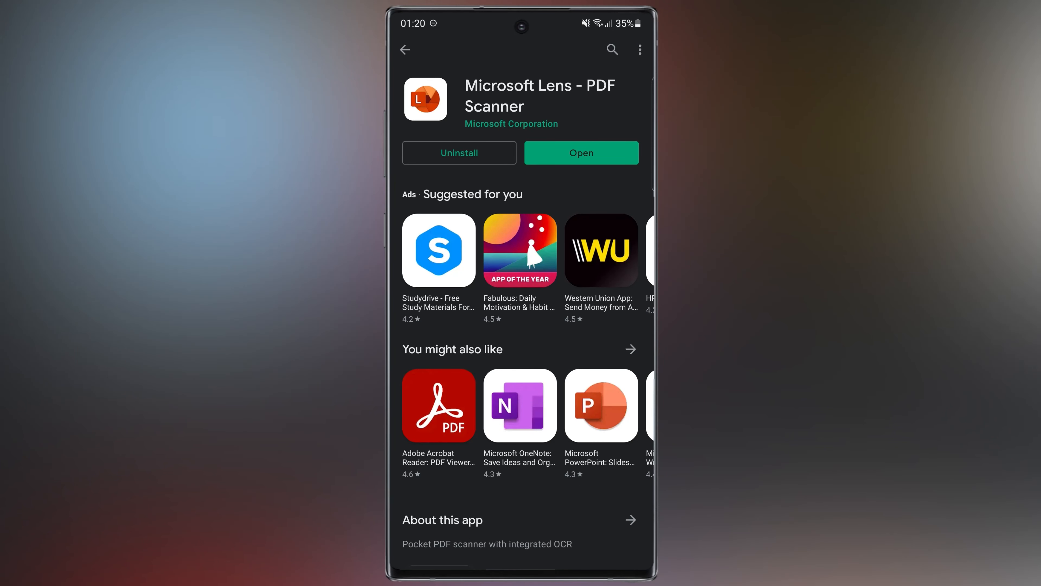
# - Launch Lens, grant media and camera access, and pass the privacy notices to reach the capture camera
pyautogui.click(580, 153)
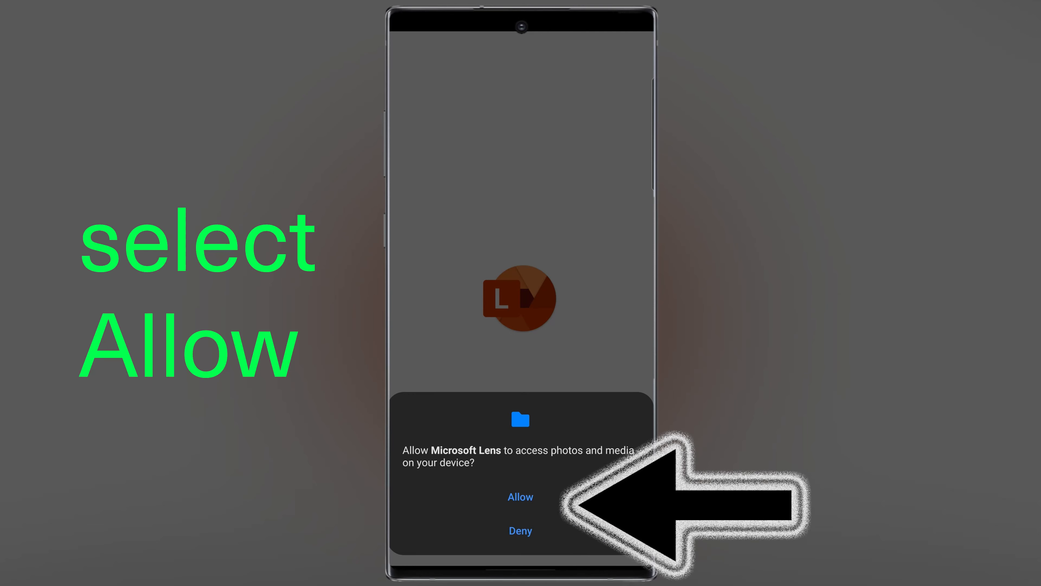
pyautogui.click(521, 496)
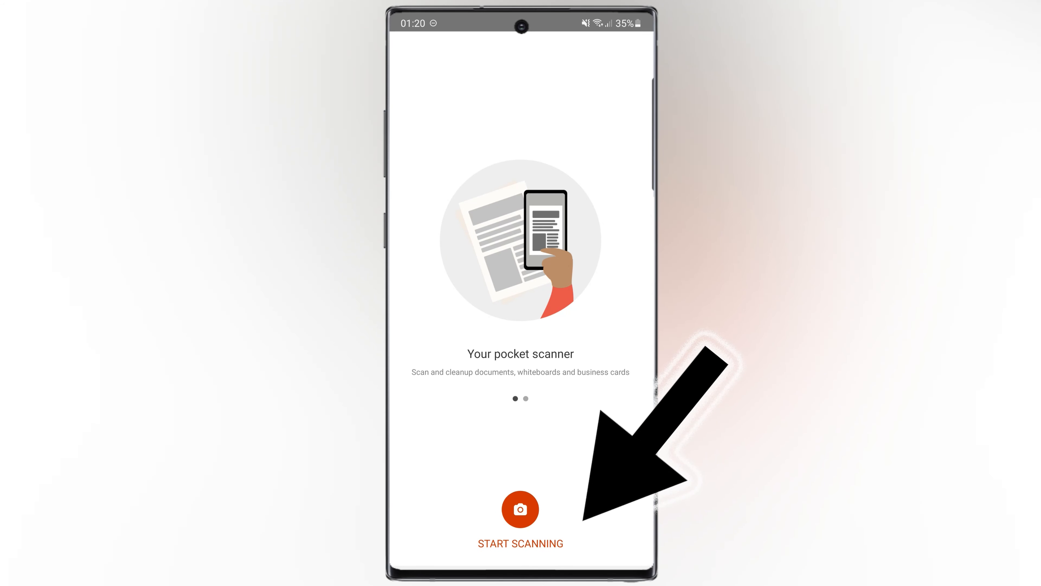
pyautogui.click(520, 510)
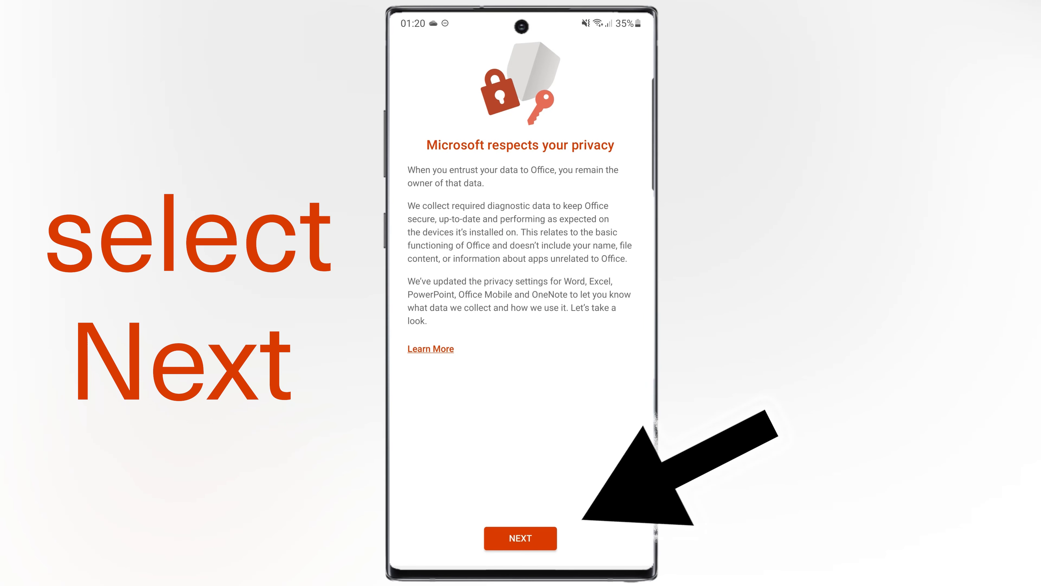
pyautogui.click(520, 538)
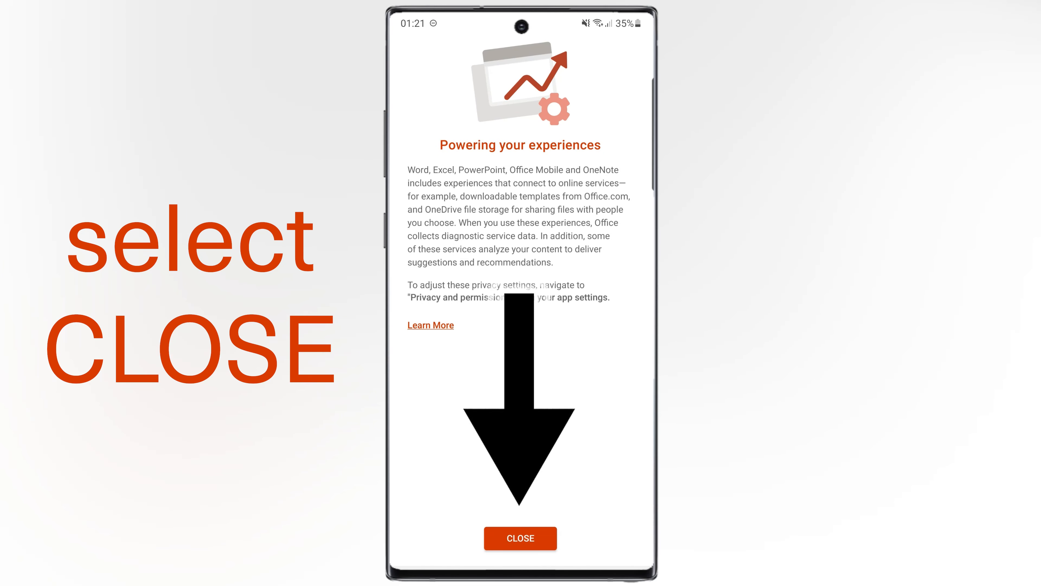
pyautogui.click(520, 538)
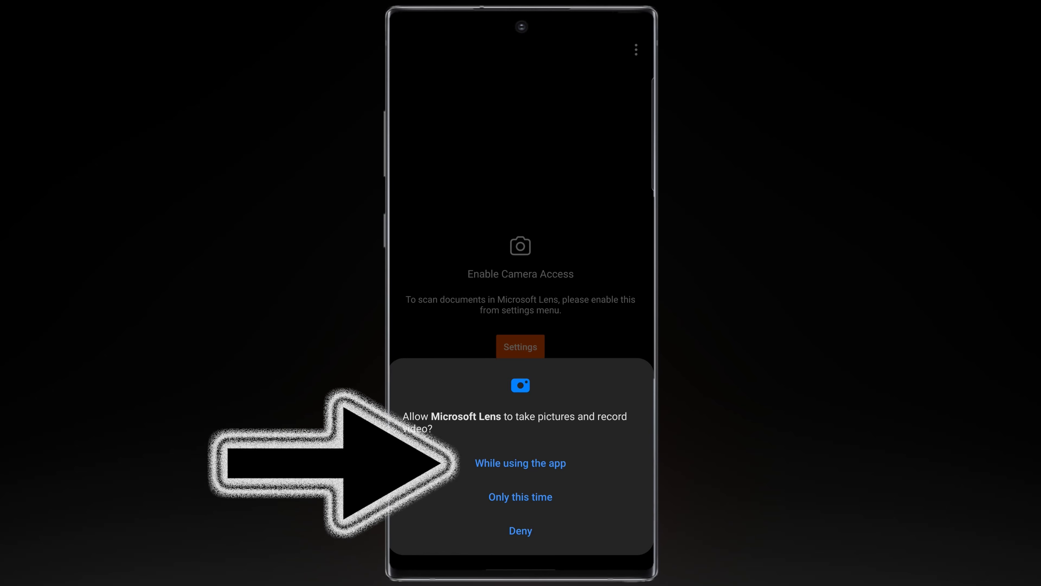
pyautogui.click(520, 463)
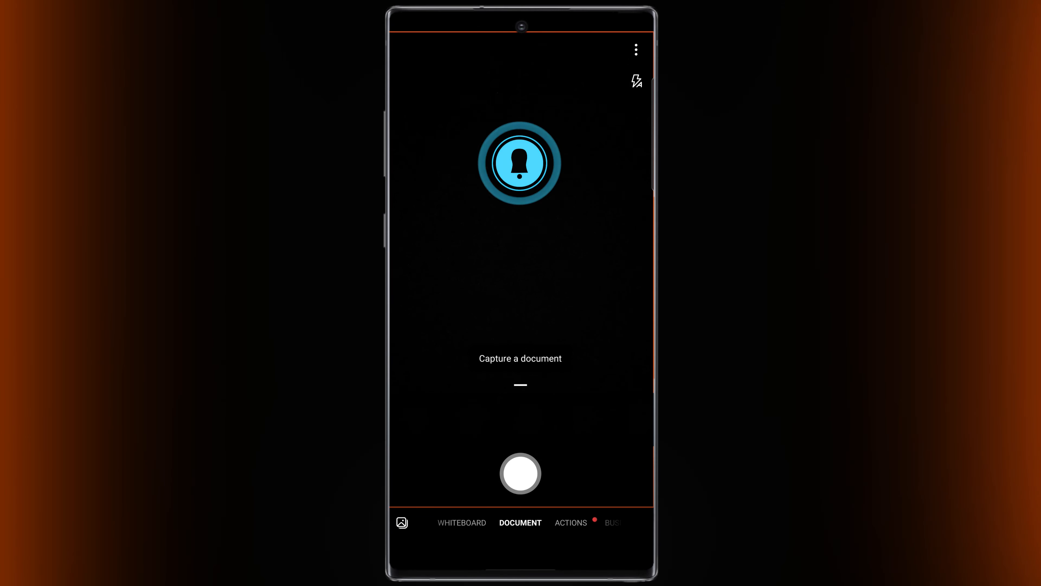
# - Photograph the AD 2000-Merkblatt page and confirm the detected page borders
pyautogui.click(520, 163)
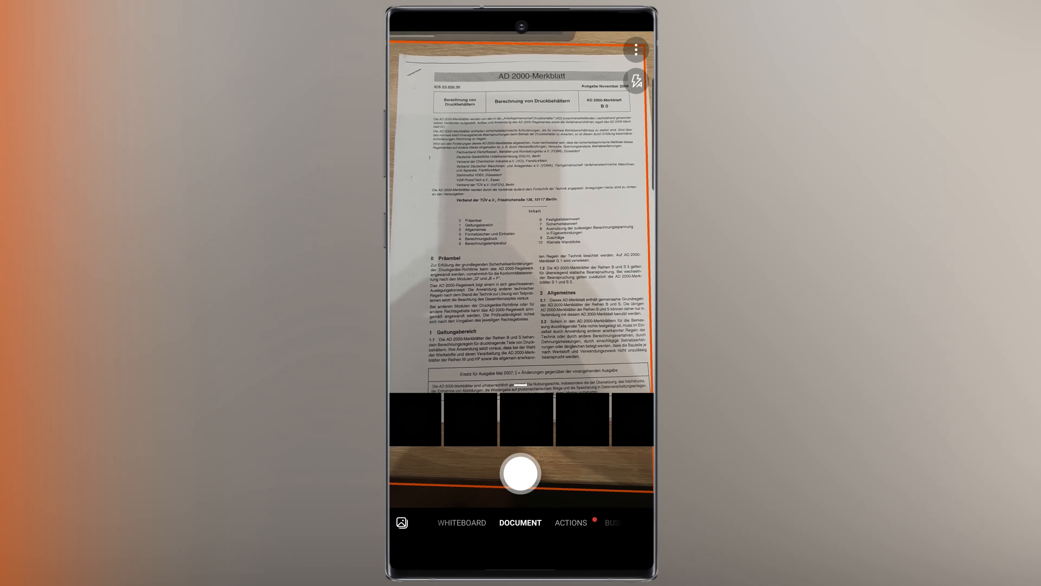
pyautogui.click(520, 474)
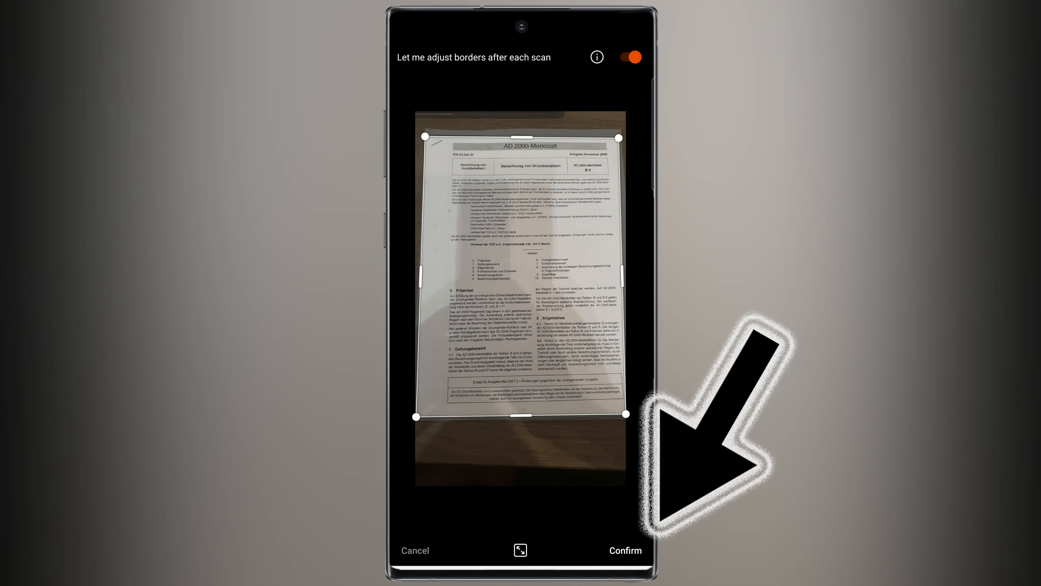
pyautogui.click(625, 550)
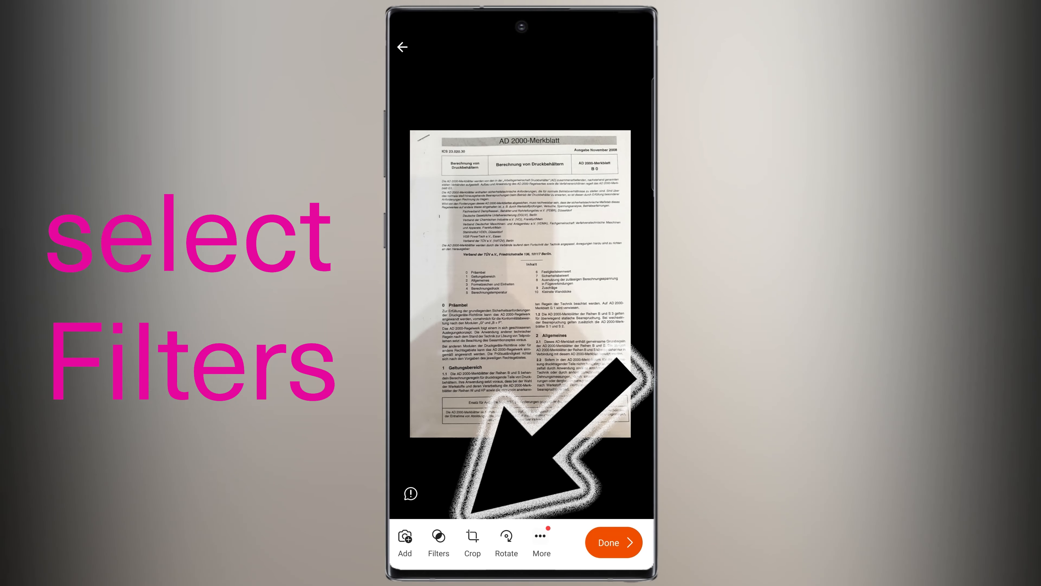
# - Apply a black-and-white document filter and begin a text annotation on the scan
pyautogui.click(438, 538)
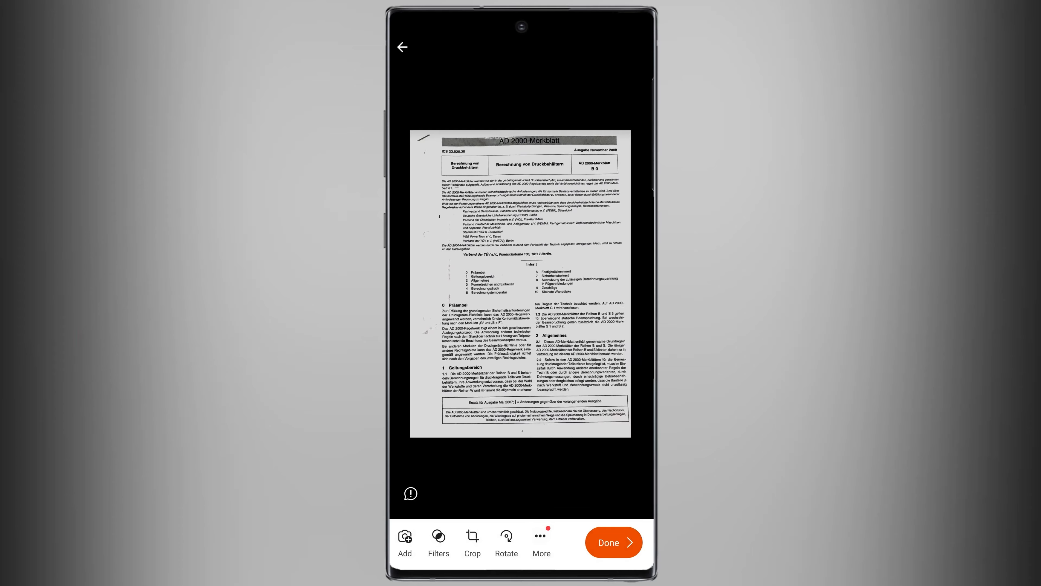
pyautogui.click(542, 541)
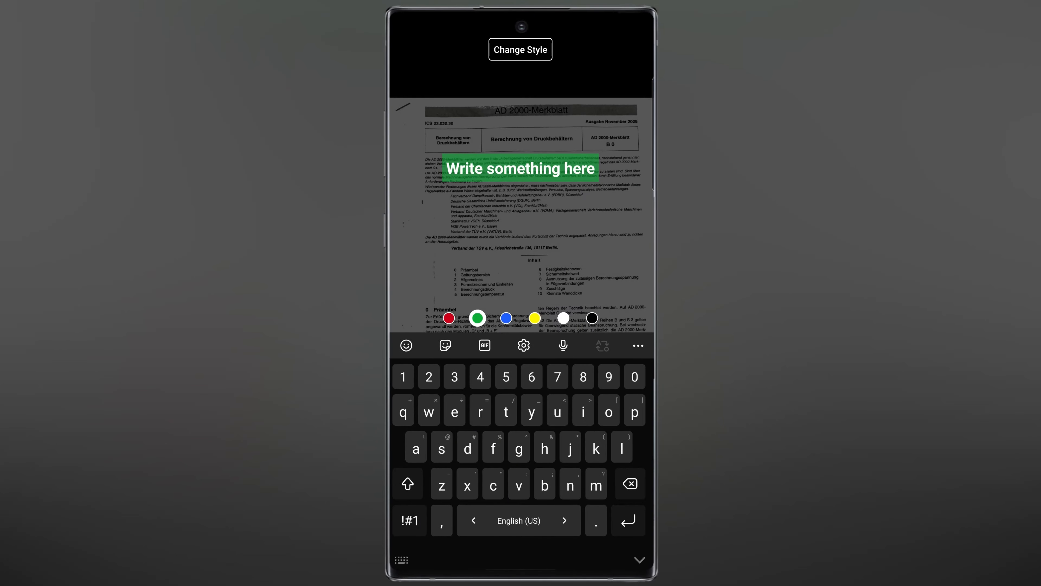
# - Place the label 'Pdf' on the scan and save it to Gallery so it appears in My Files
pyautogui.write('Pdf')
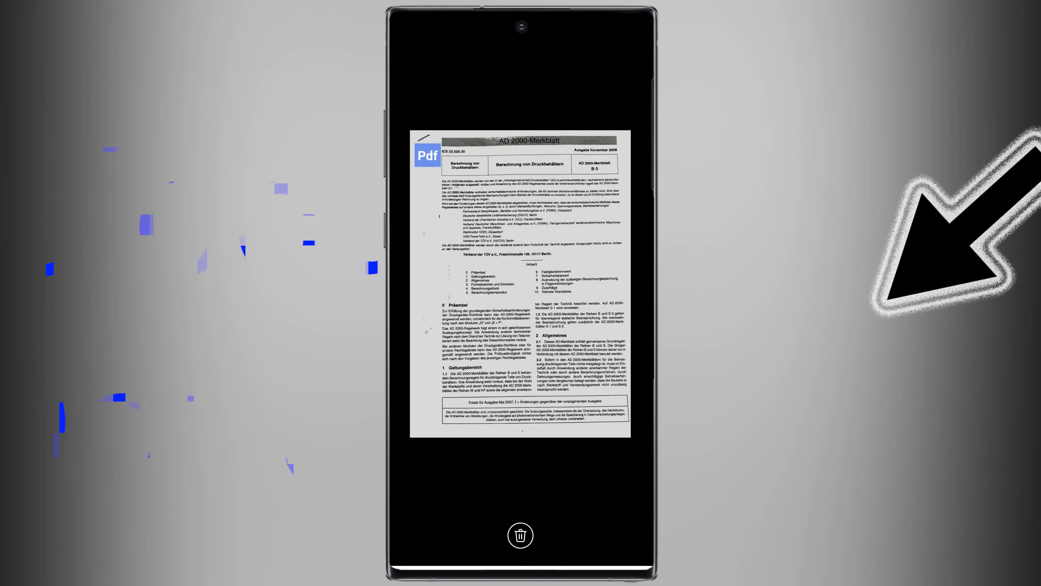
pyautogui.click(520, 533)
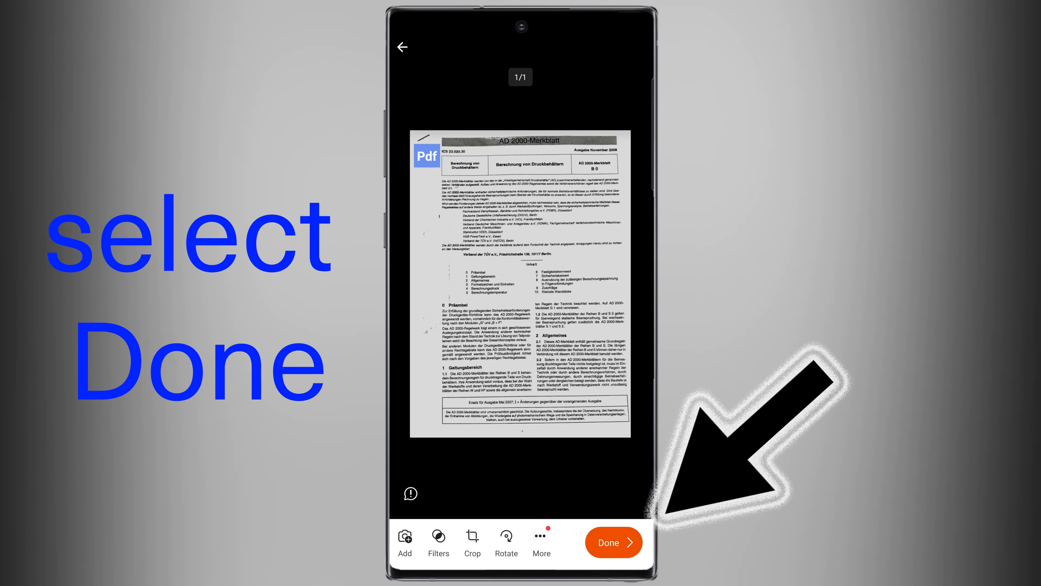
pyautogui.click(612, 541)
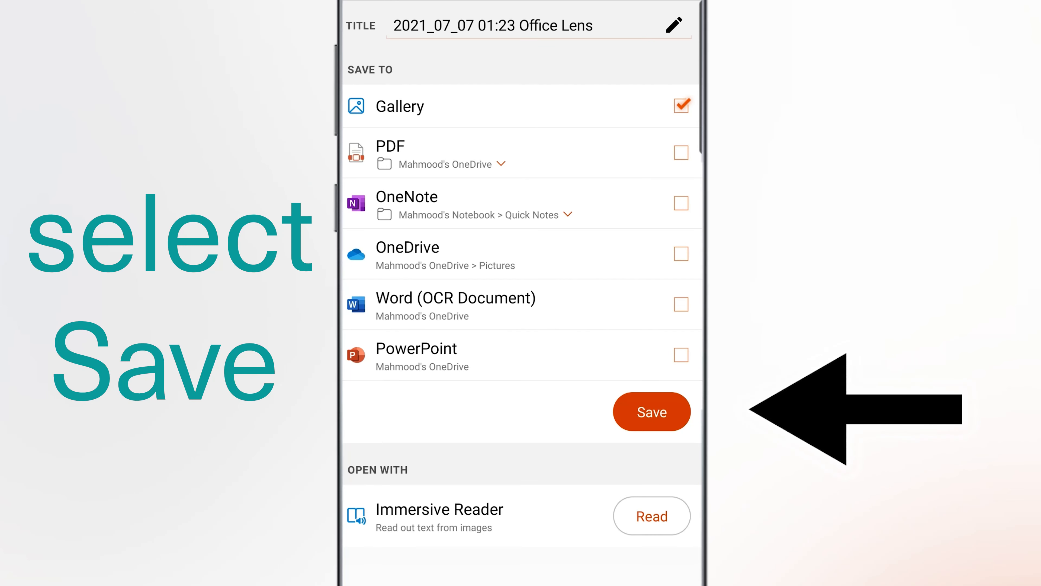
pyautogui.click(651, 411)
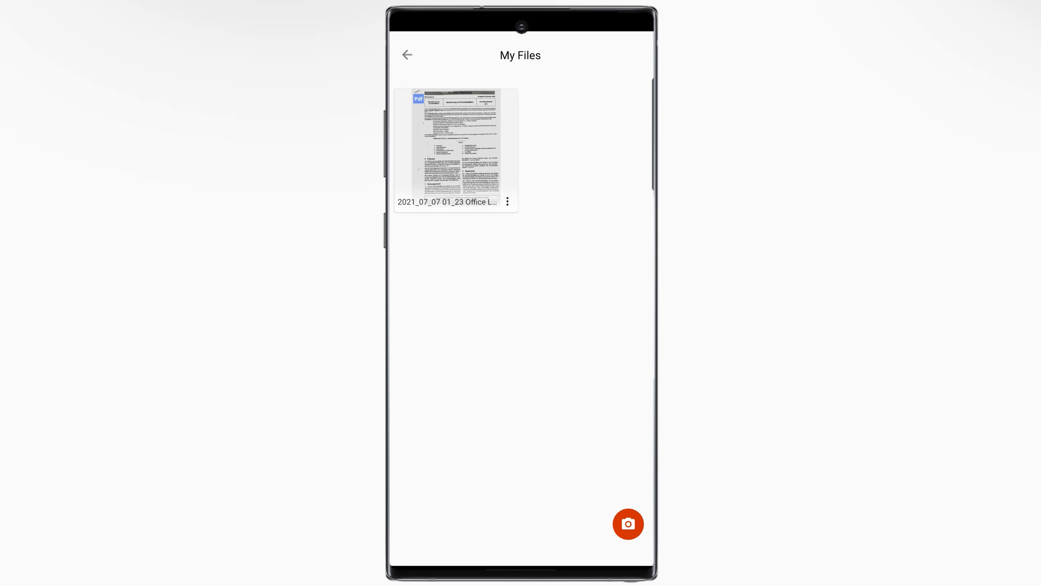